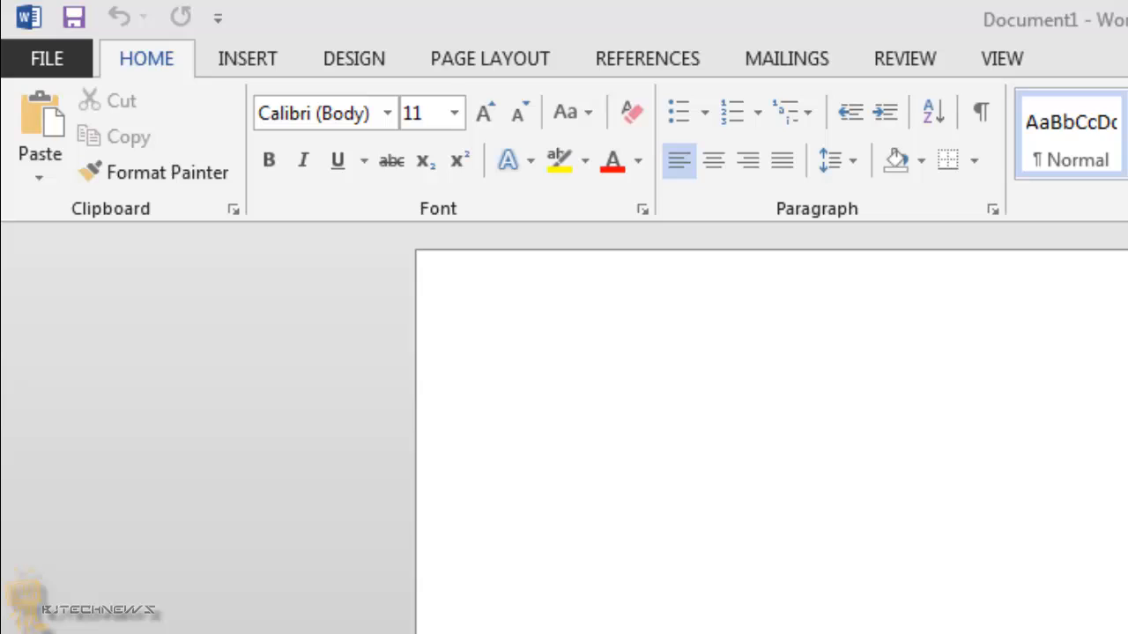
mouse_move(318, 307)
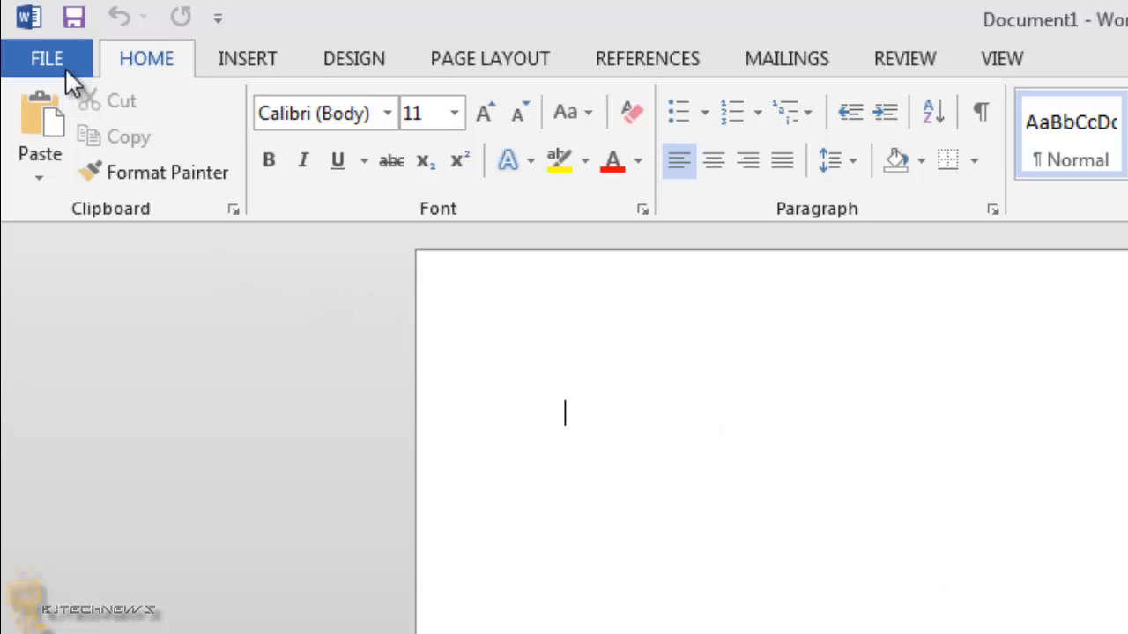
Bring up the Word Options dialog from the FILE backstage, landing on General settings.
click(46, 58)
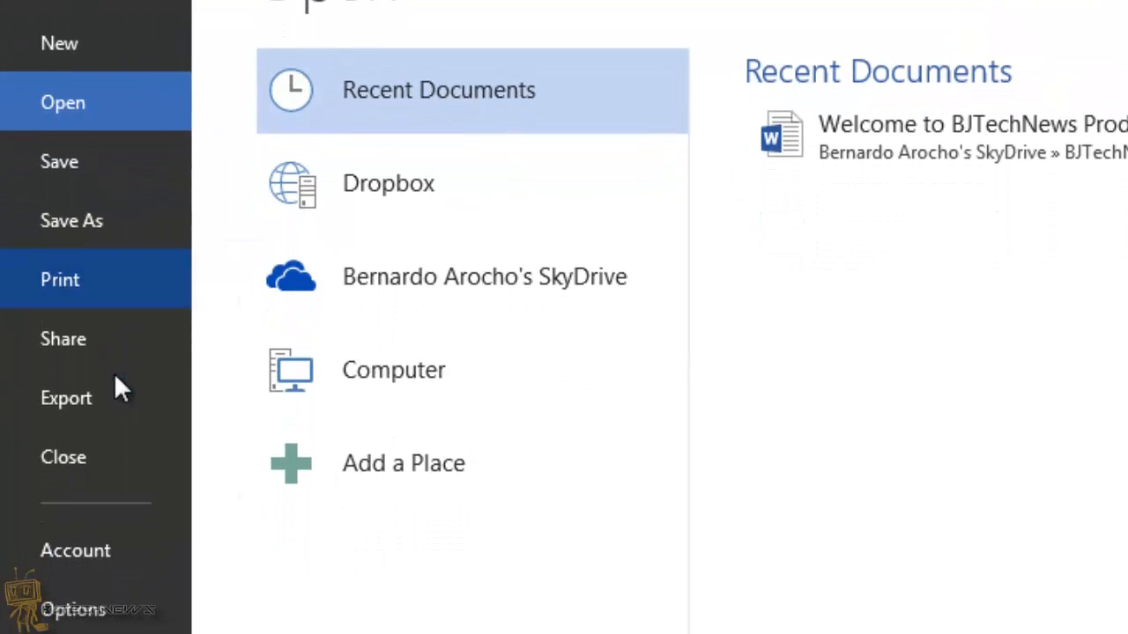
click(74, 610)
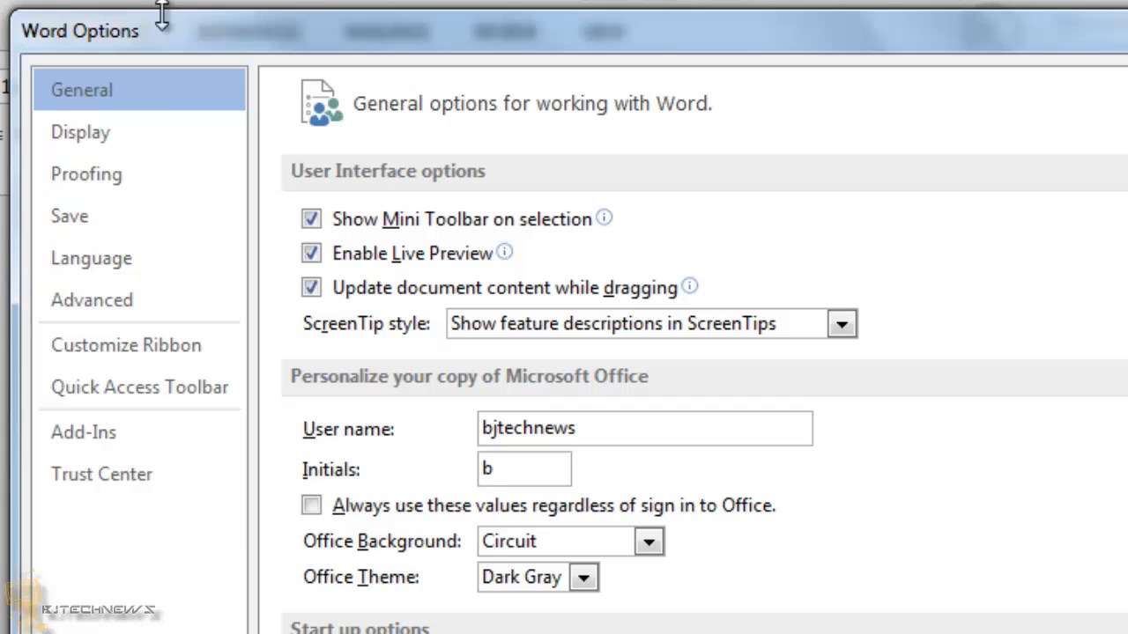
Show the Save settings with AutoRecover every 10 minutes and its file location.
click(69, 215)
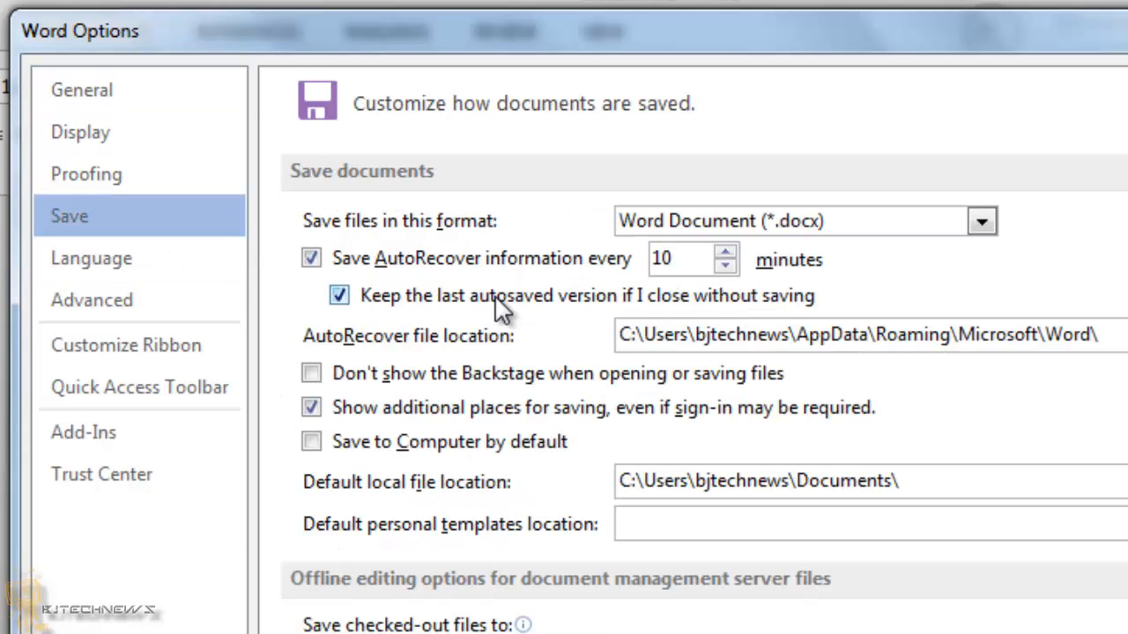
mouse_move(726, 313)
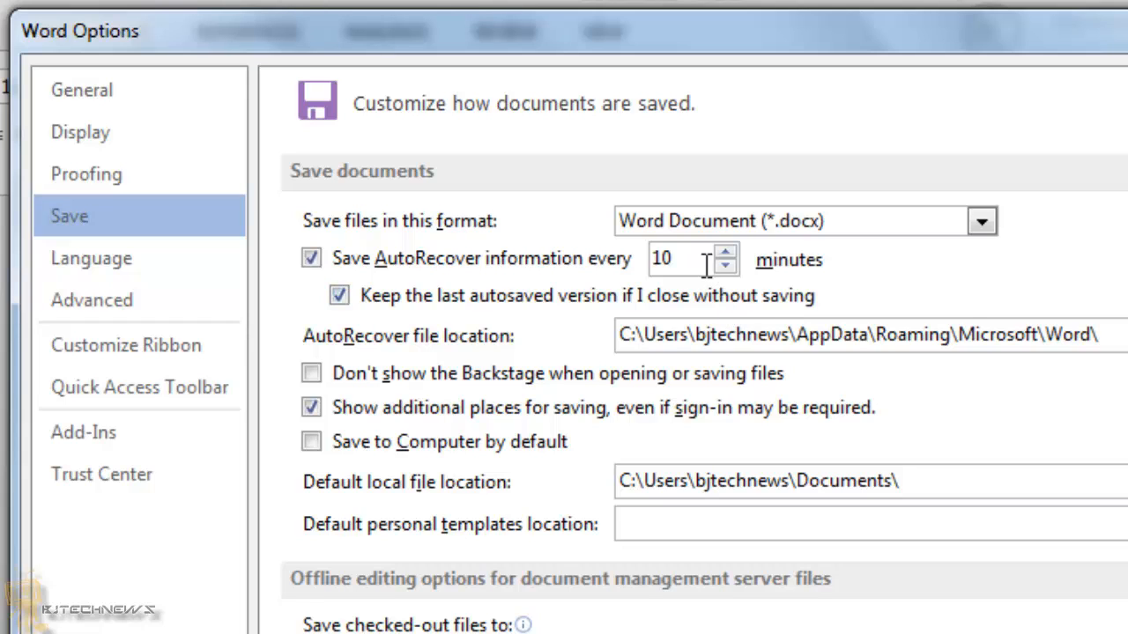
mouse_move(872, 268)
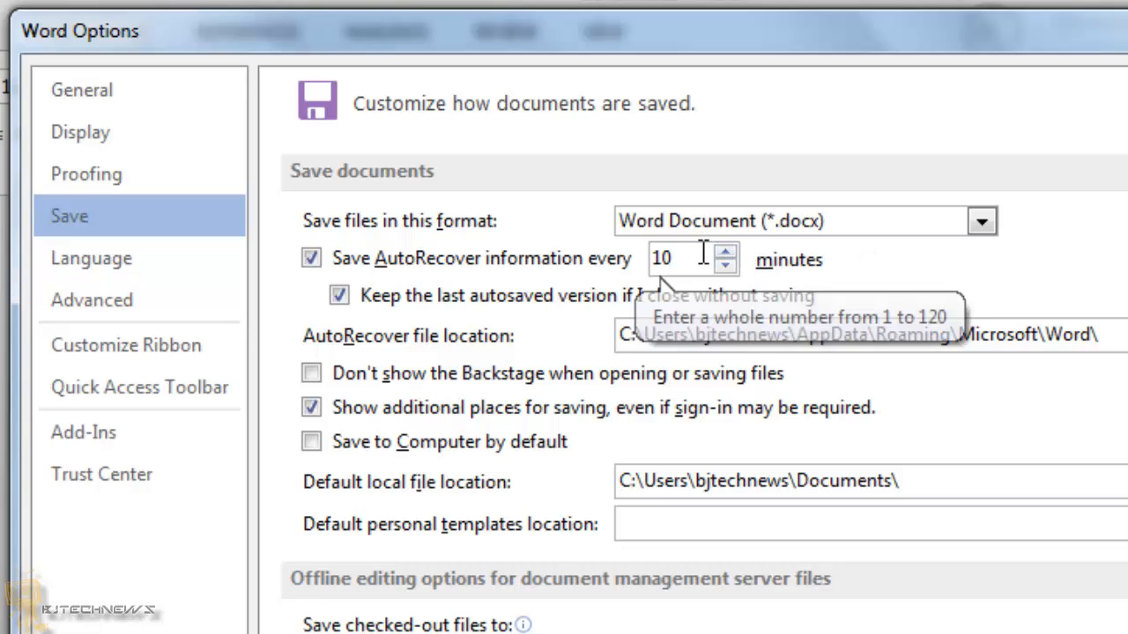
mouse_move(702, 314)
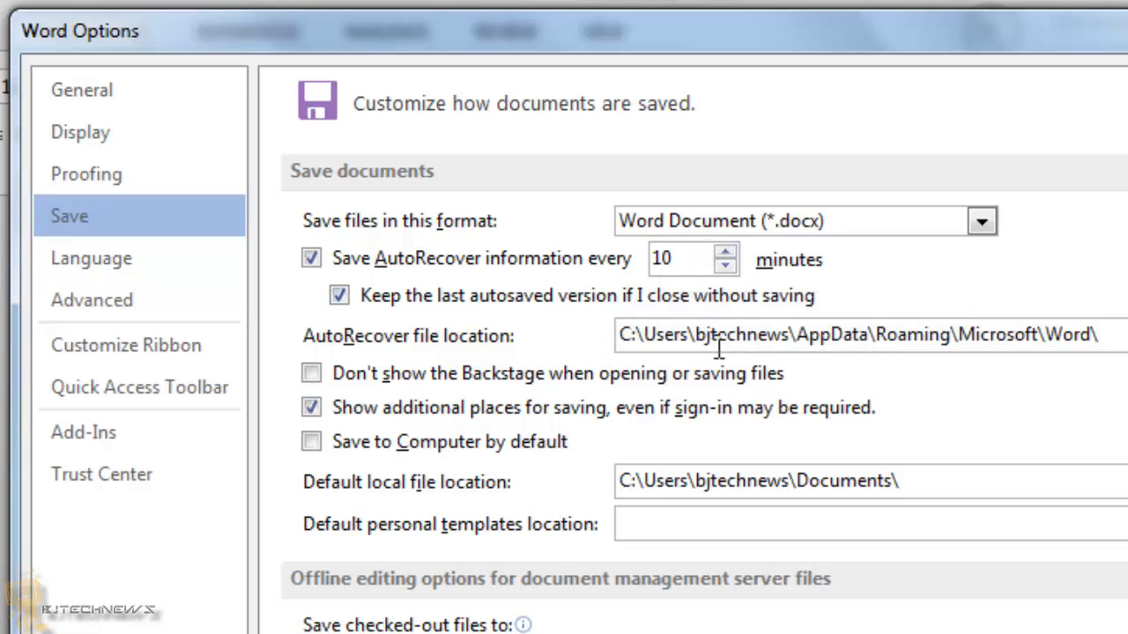
mouse_move(888, 349)
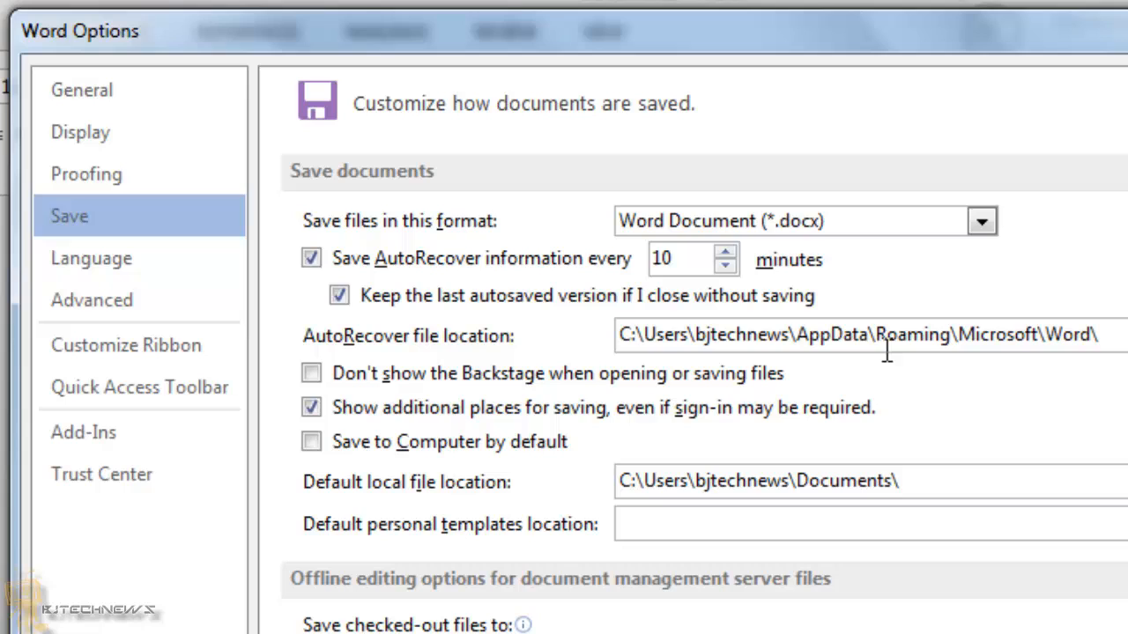
double_click(912, 335)
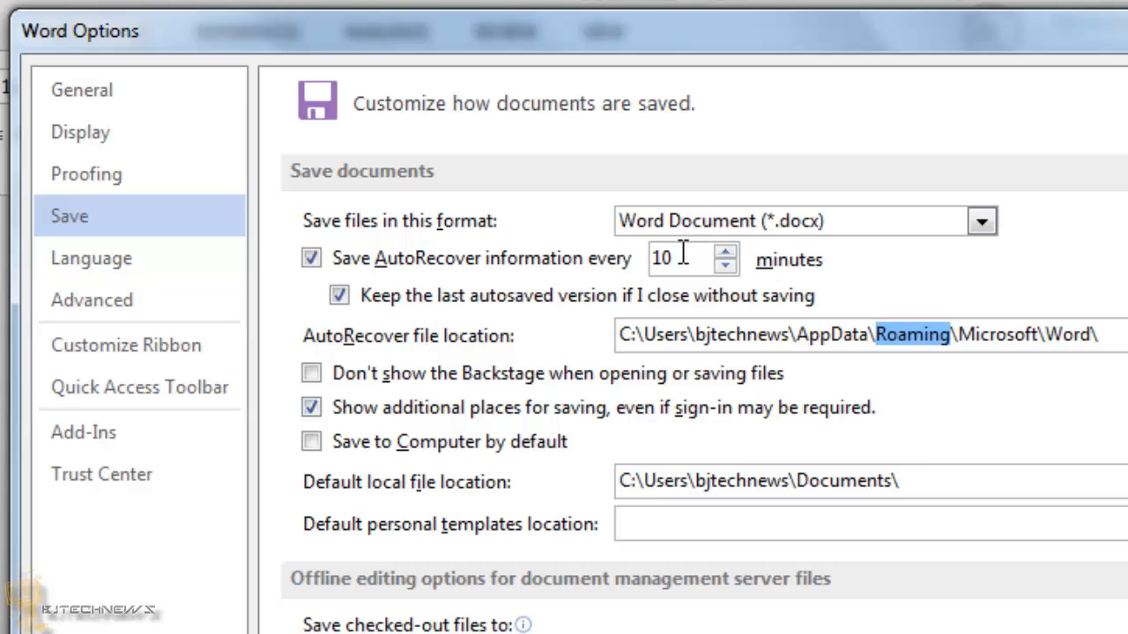
mouse_move(895, 299)
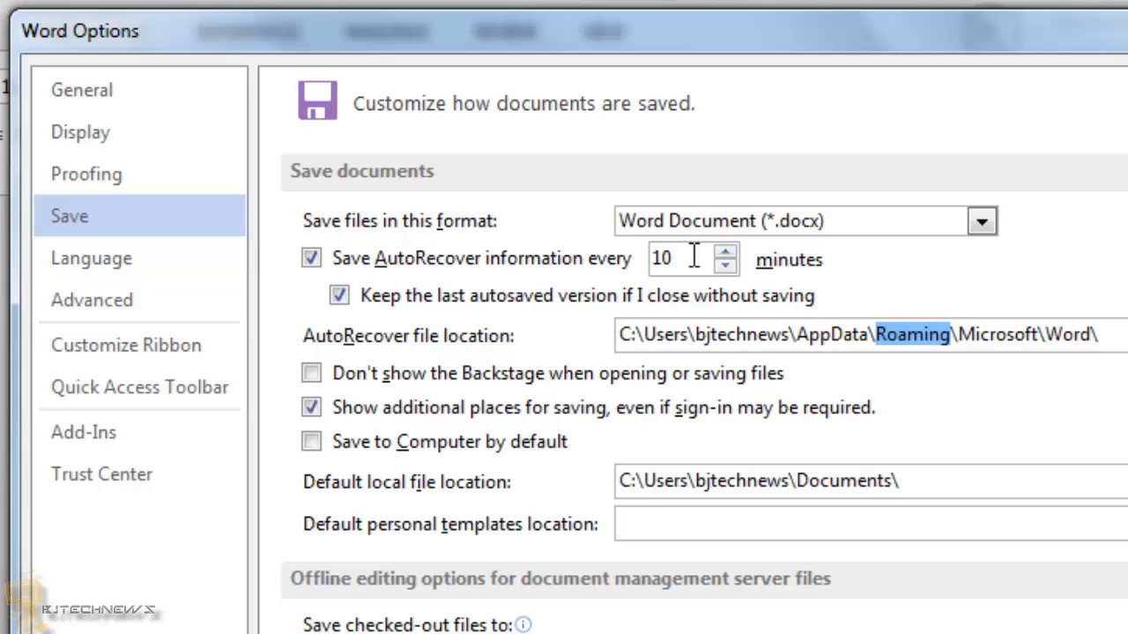
mouse_move(691, 259)
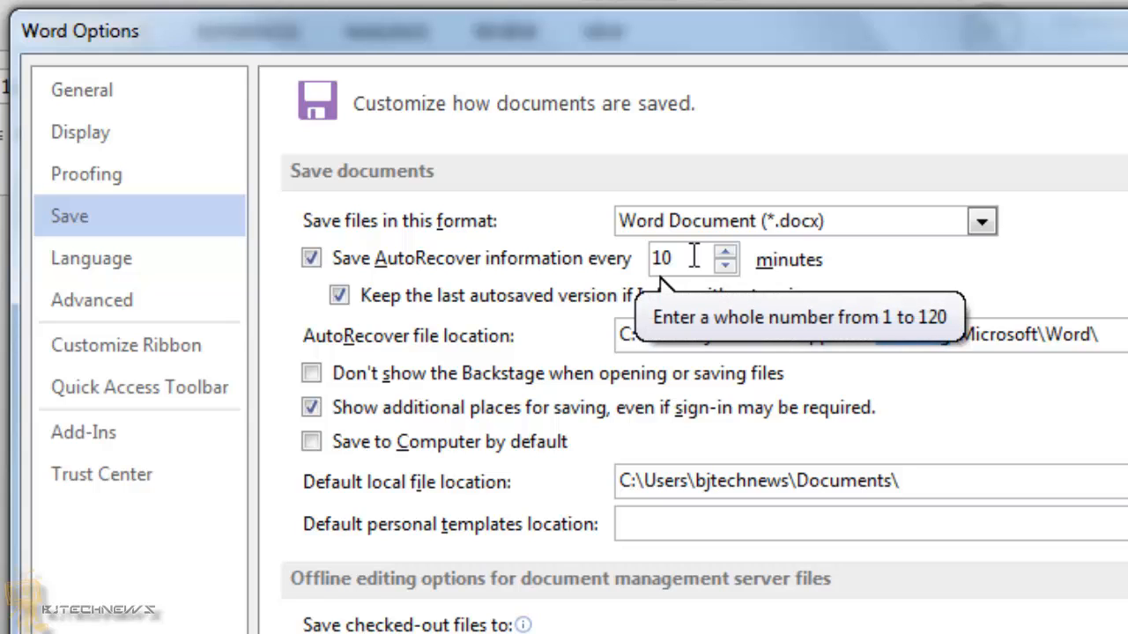